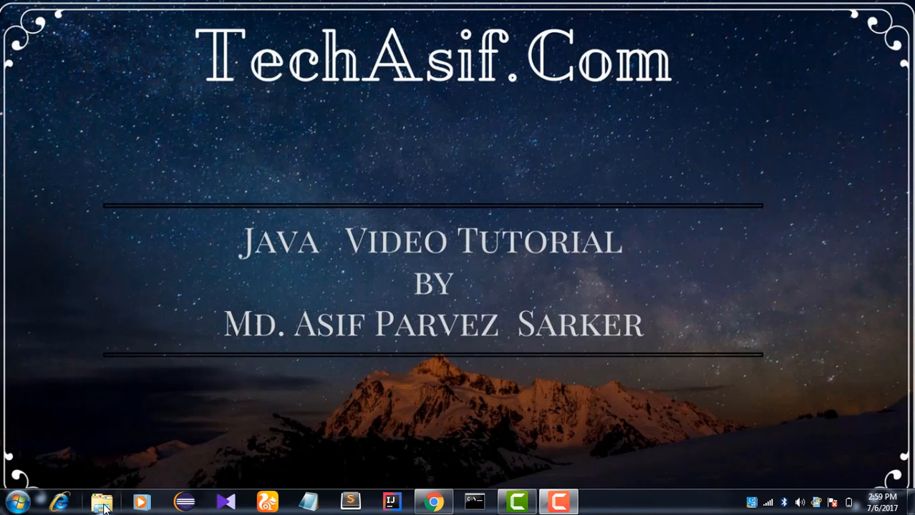
Step: Open drive E in Explorer and add a new folder named 'my name'
click(102, 501)
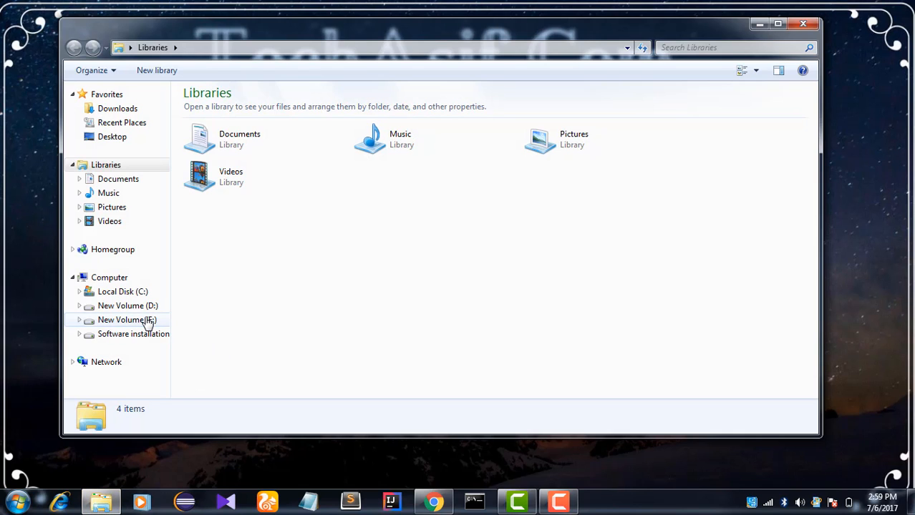
click(127, 320)
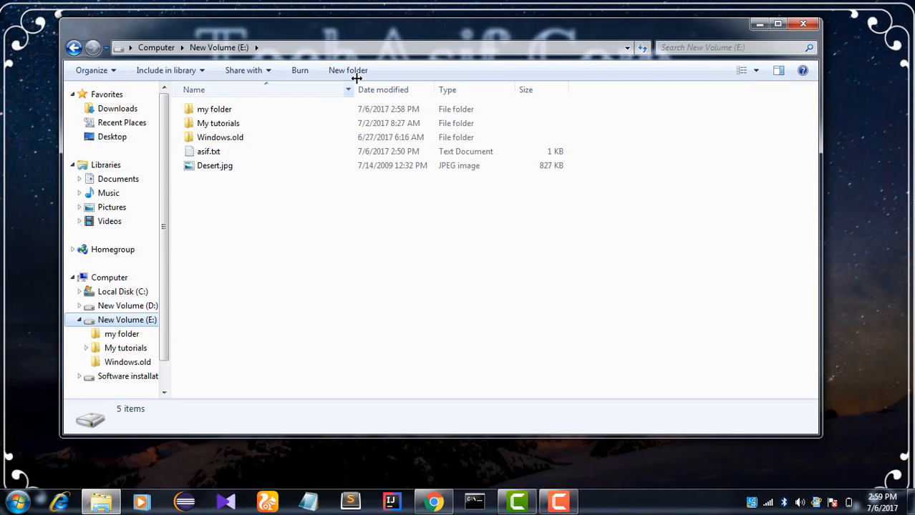
click(347, 70)
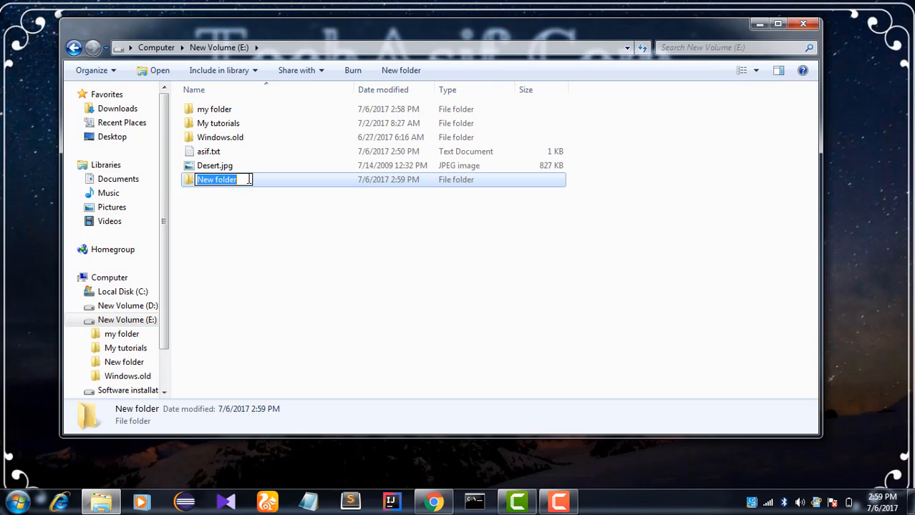
text(my name)
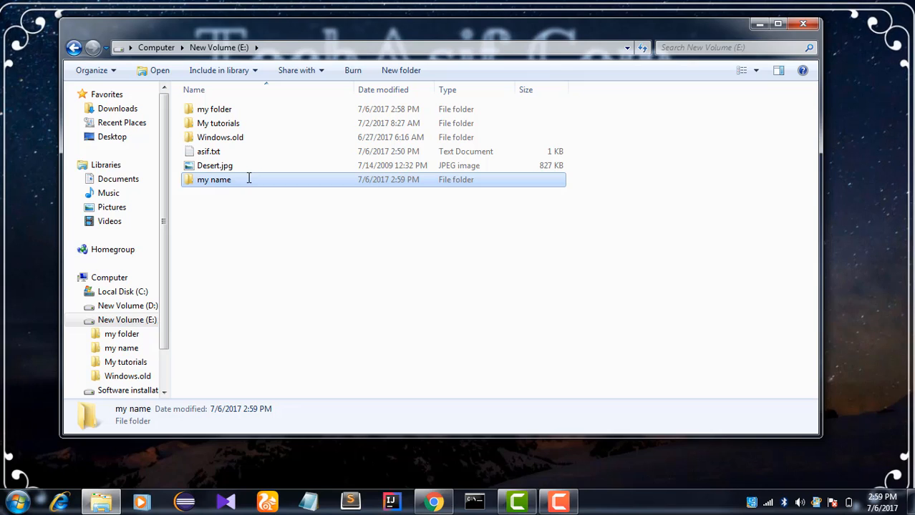
Step: Create an empty pr.txt text document inside 'my name', then return to drive E
double_click(214, 179)
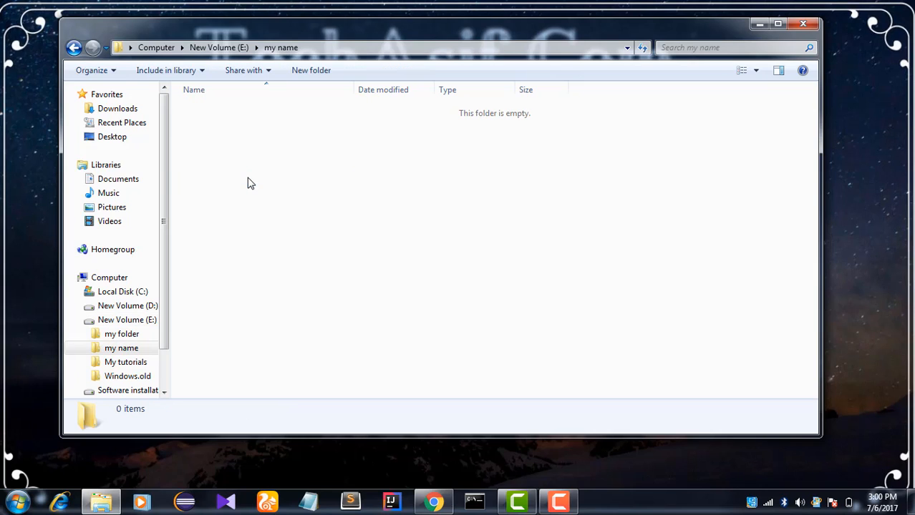
right_click(286, 153)
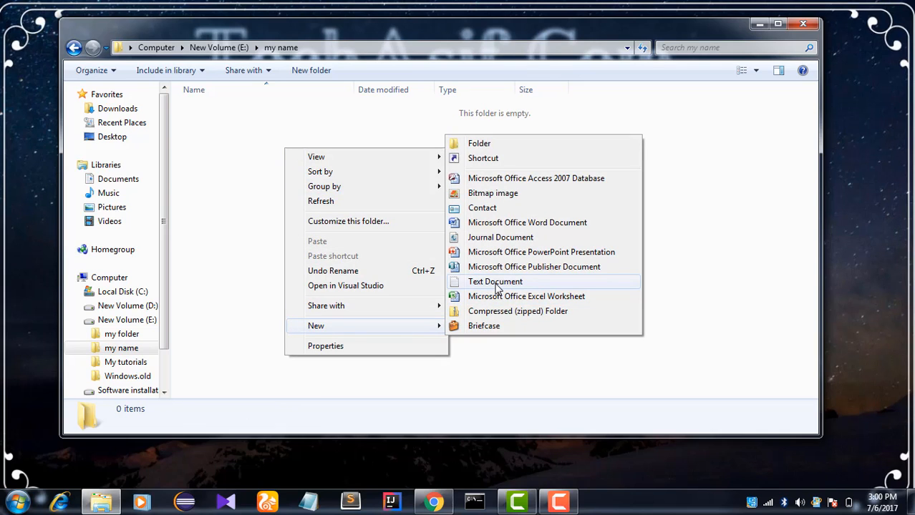
click(494, 282)
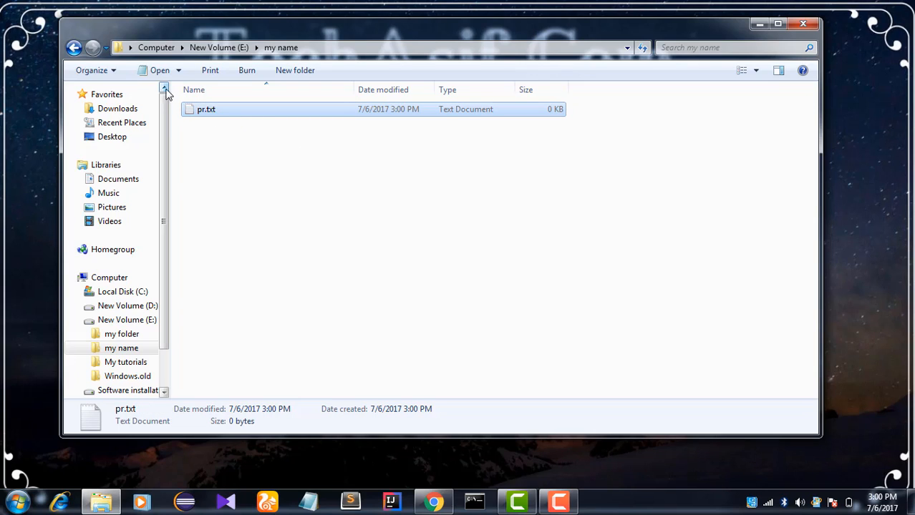
click(74, 47)
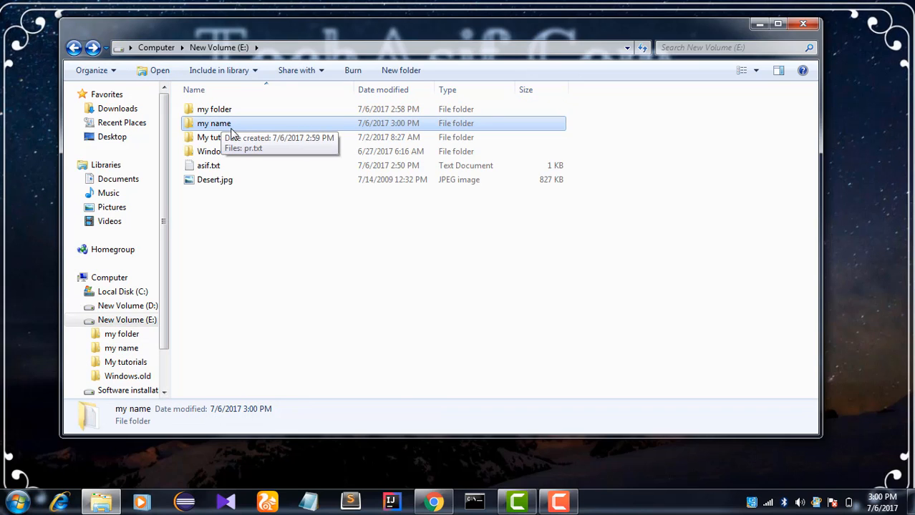
mouse_move(250, 170)
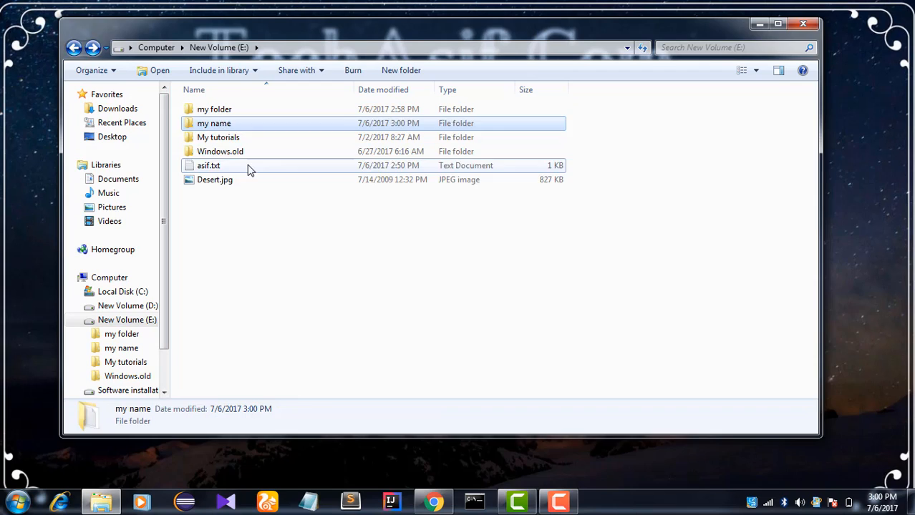
Step: Open asif.txt, copy its entire locker script, and close Notepad
double_click(208, 165)
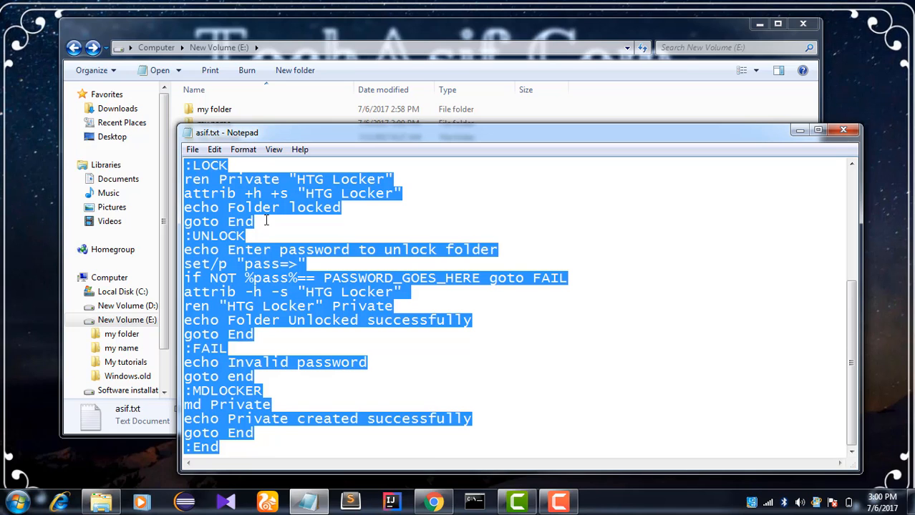
mouse_move(660, 191)
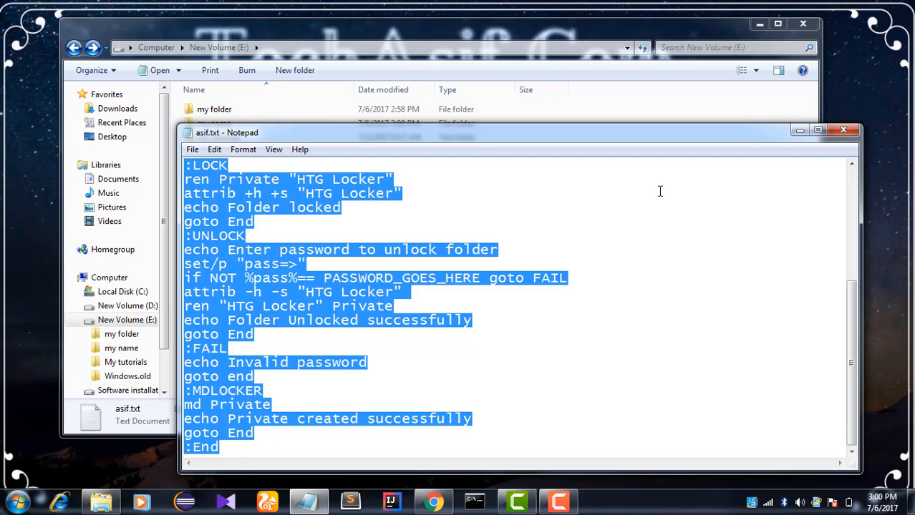
click(843, 130)
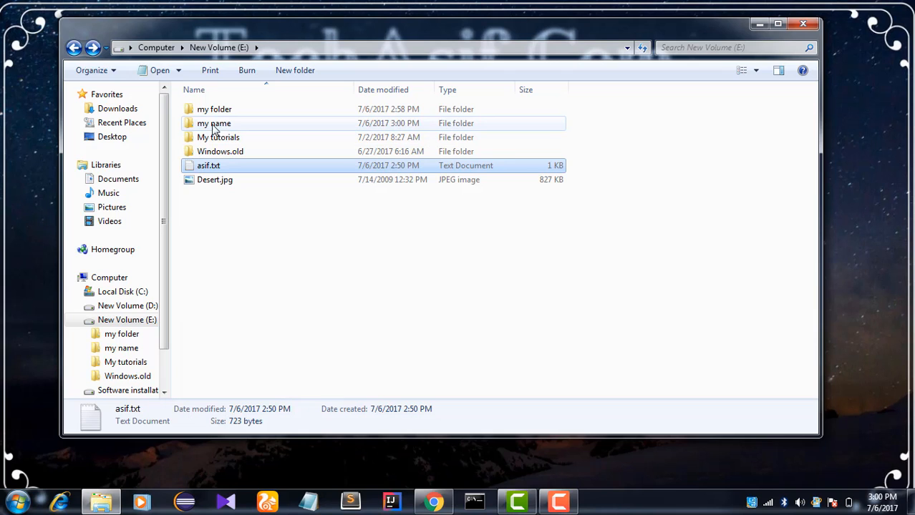
mouse_move(229, 125)
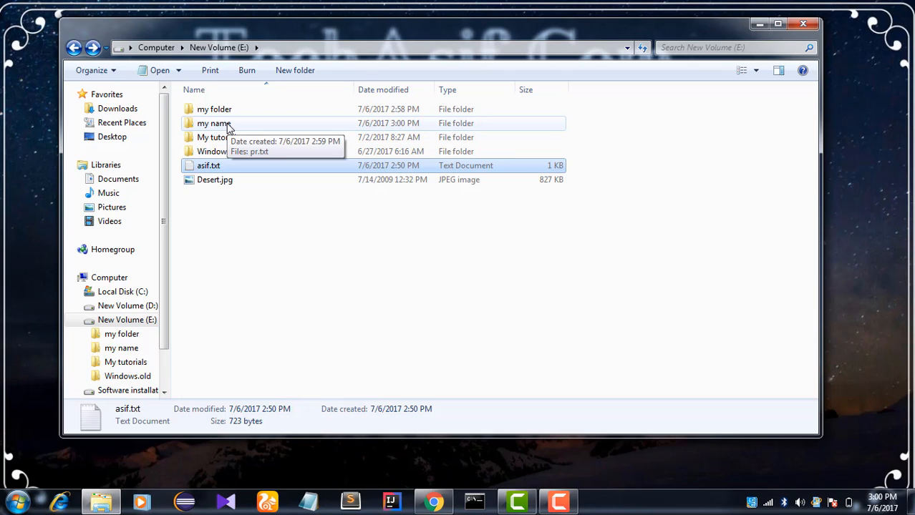
Step: Paste the locker script into pr.txt, save it, and reopen it to verify
double_click(212, 122)
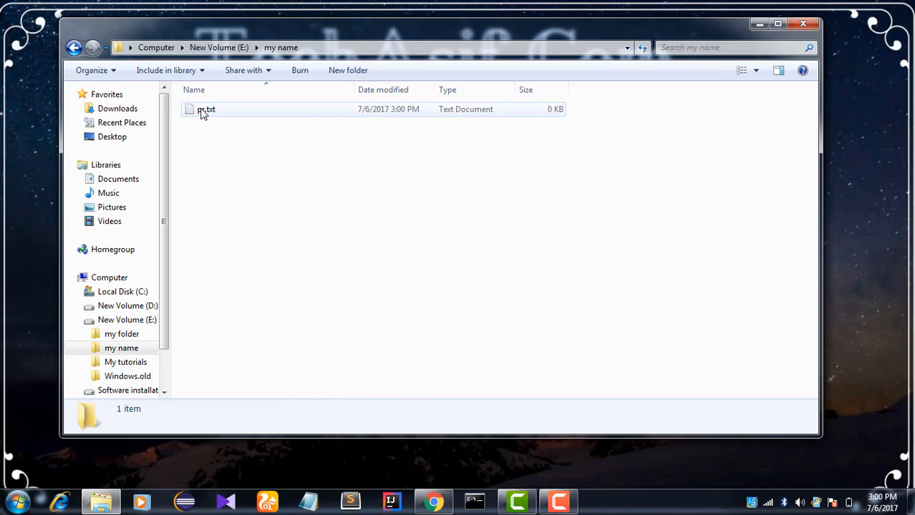
double_click(206, 109)
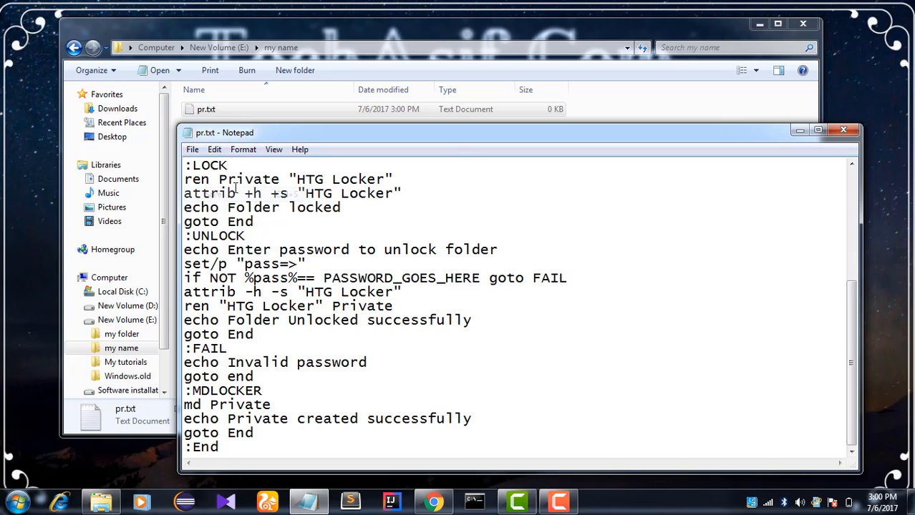
click(843, 130)
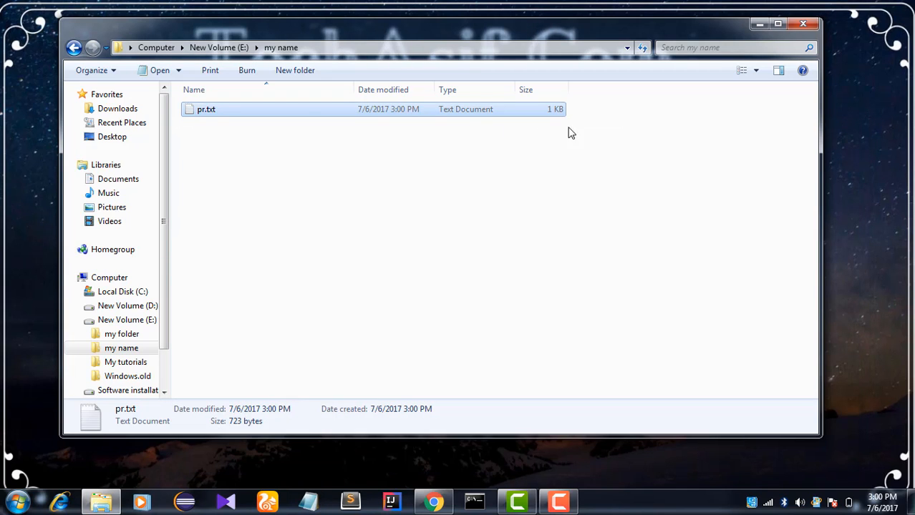
click(206, 109)
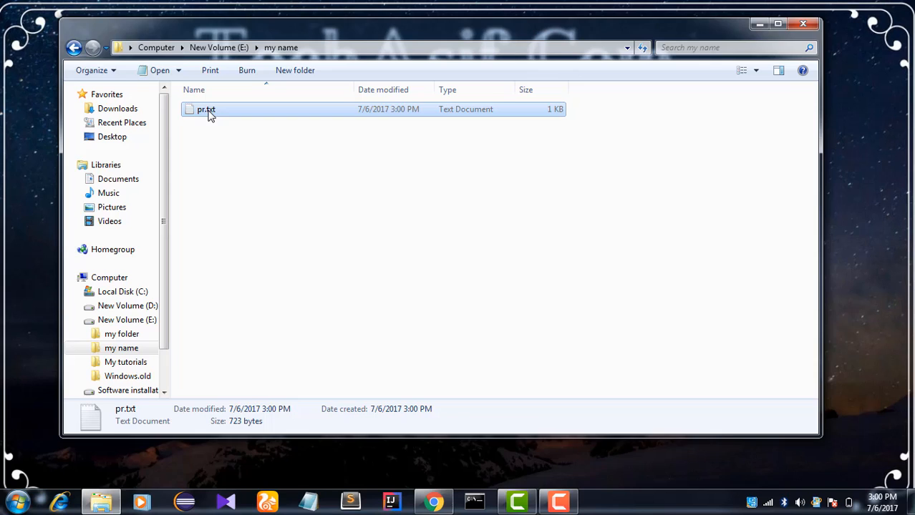
double_click(206, 109)
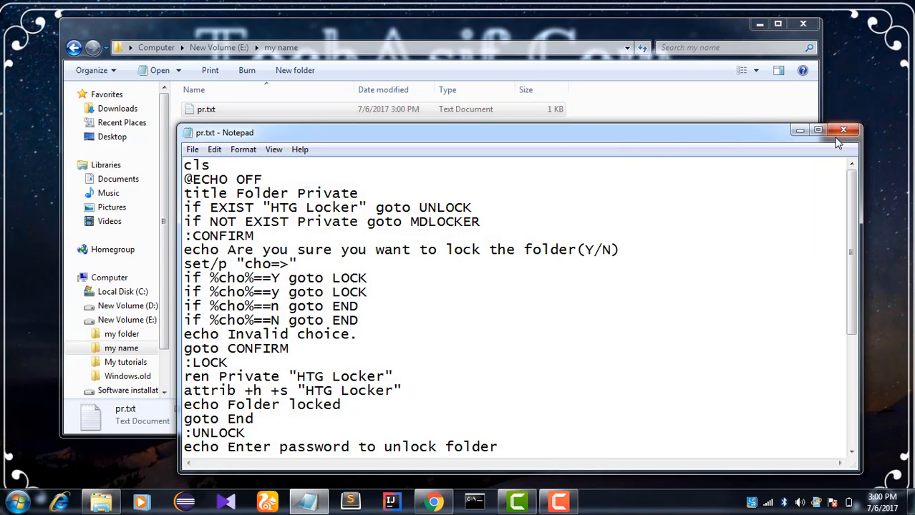
click(843, 130)
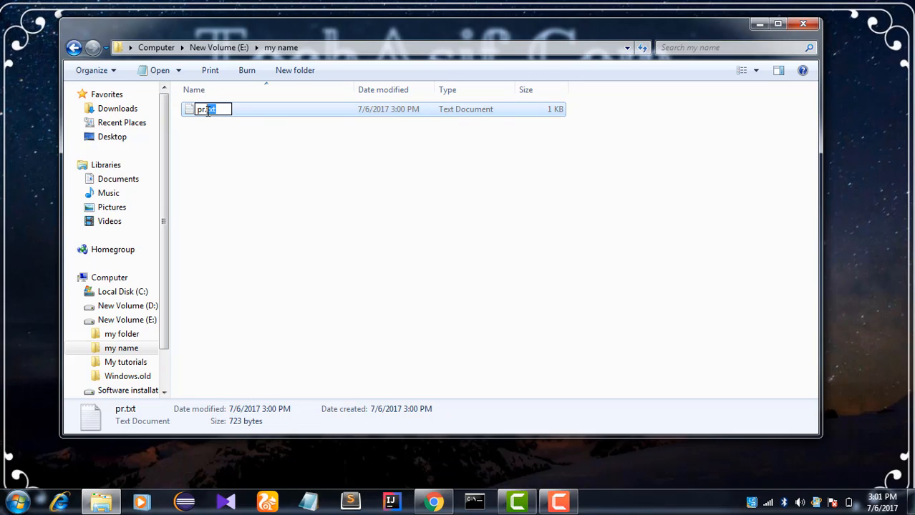
Step: Rename pr.txt to pr.bat, accepting the extension-change warning
text(ba)
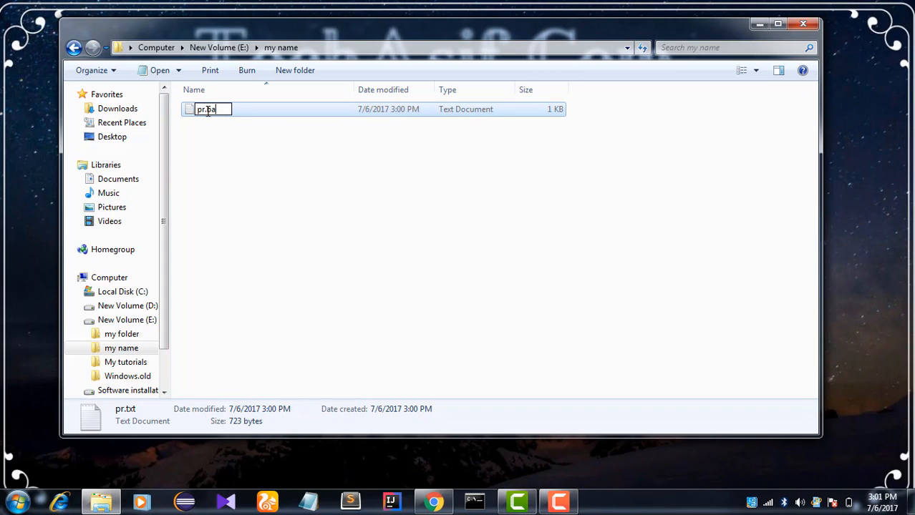
key(enter)
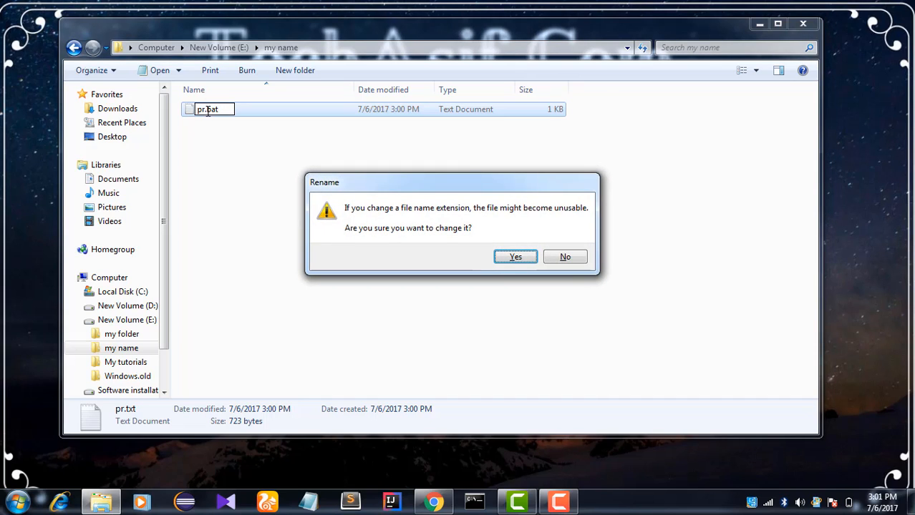
click(514, 256)
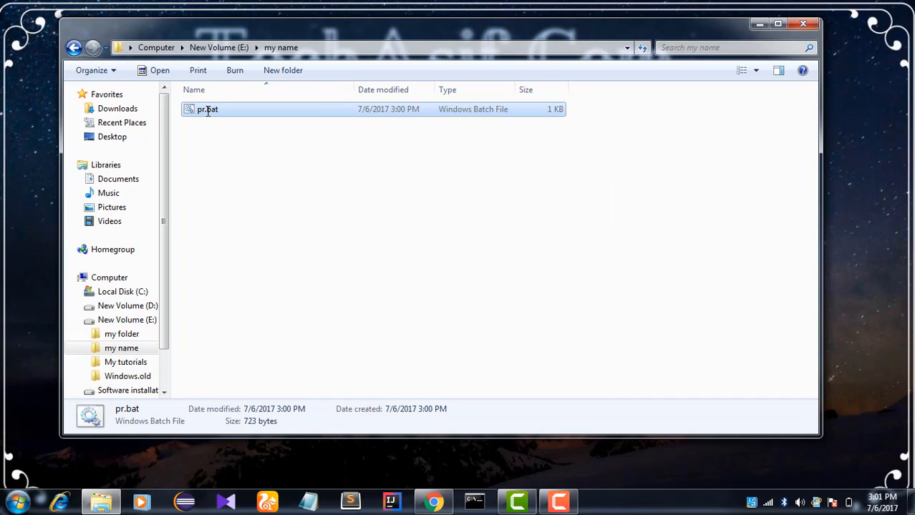
mouse_move(106, 48)
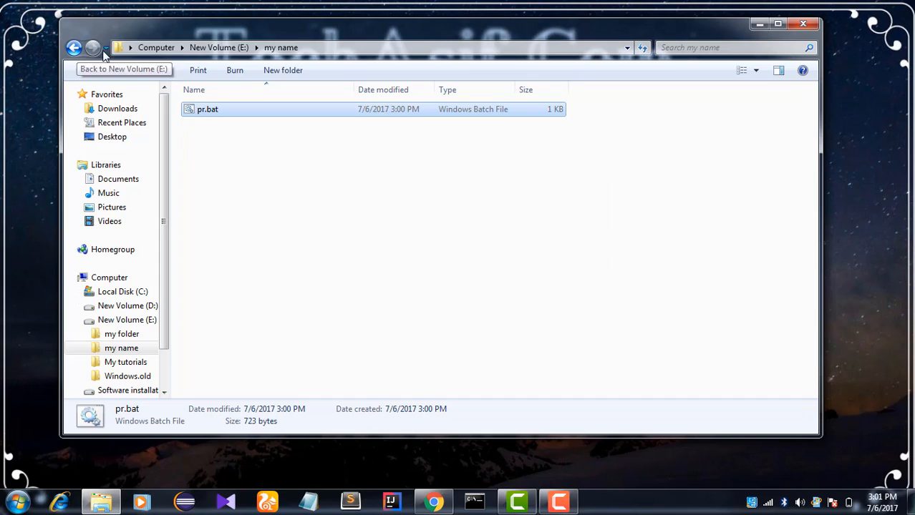
Step: Run pr.bat in 'my name' to generate the Private folder
click(208, 109)
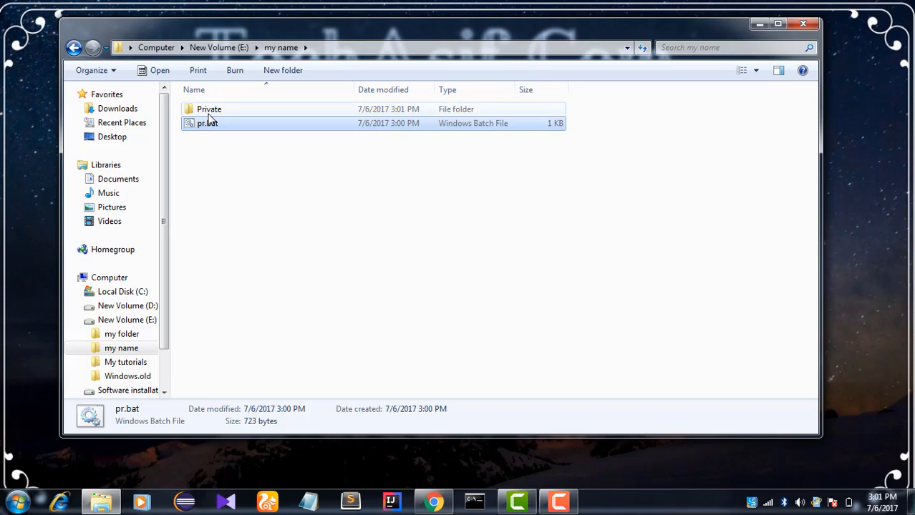
click(208, 123)
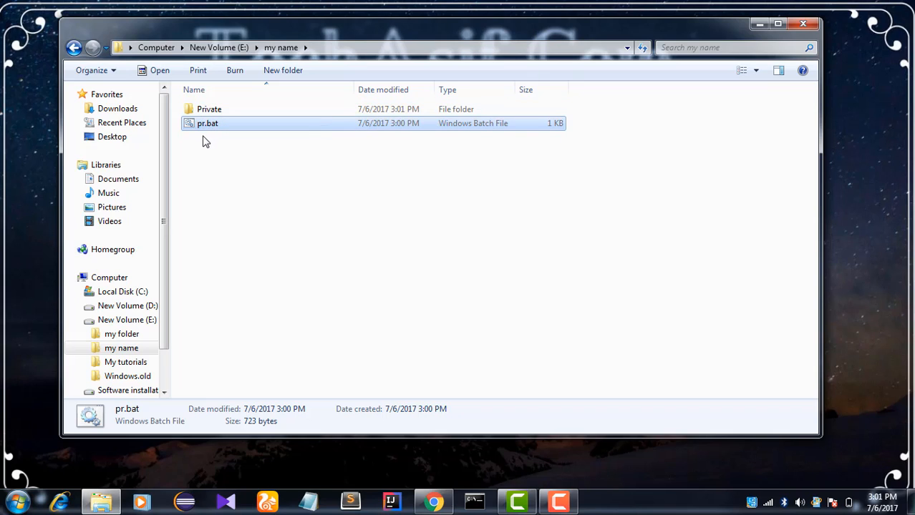
click(209, 109)
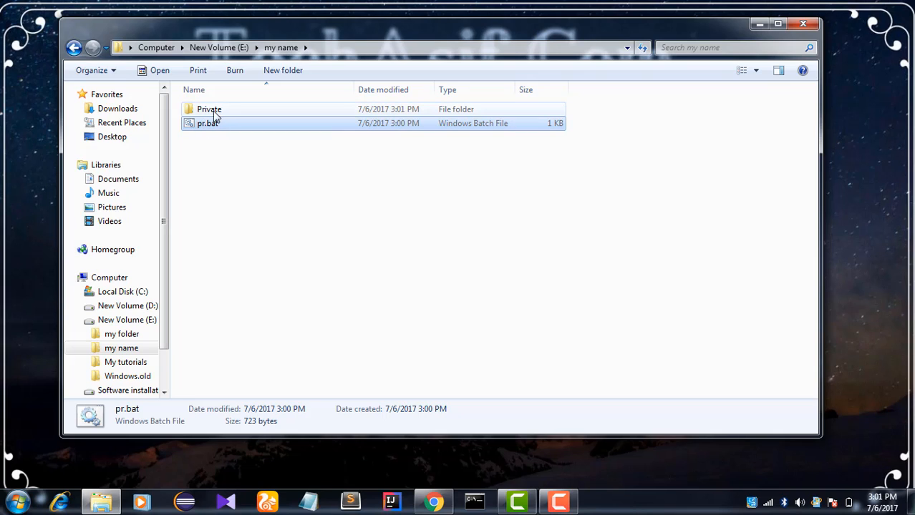
Step: Cut Desert.jpg from drive E, paste it into Private, and return to 'my name'
click(74, 47)
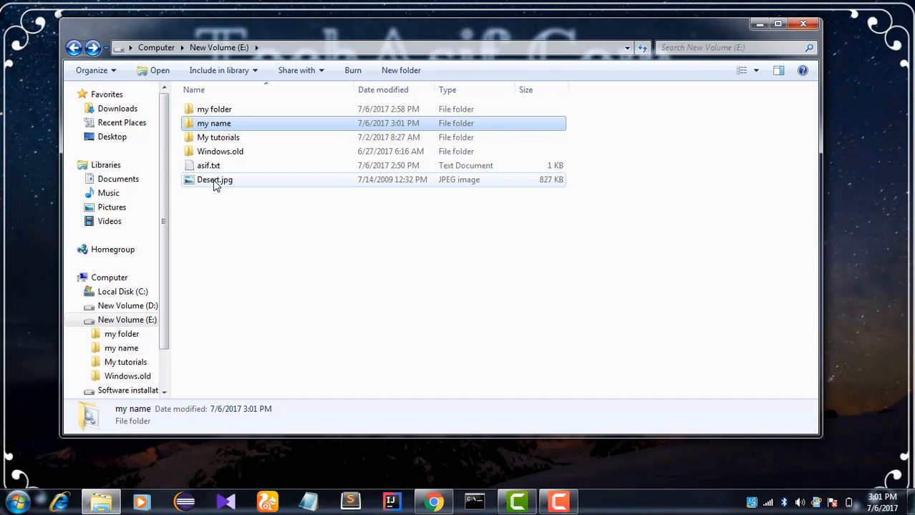
right_click(215, 179)
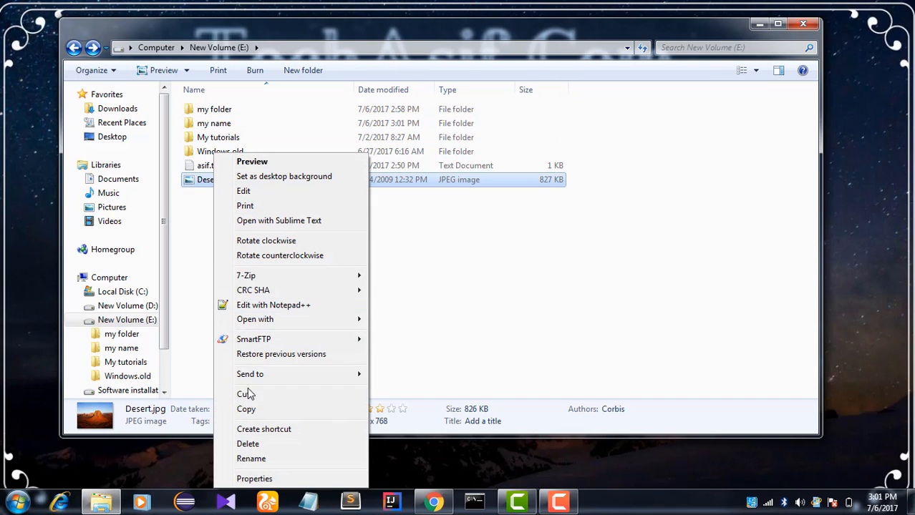
click(213, 123)
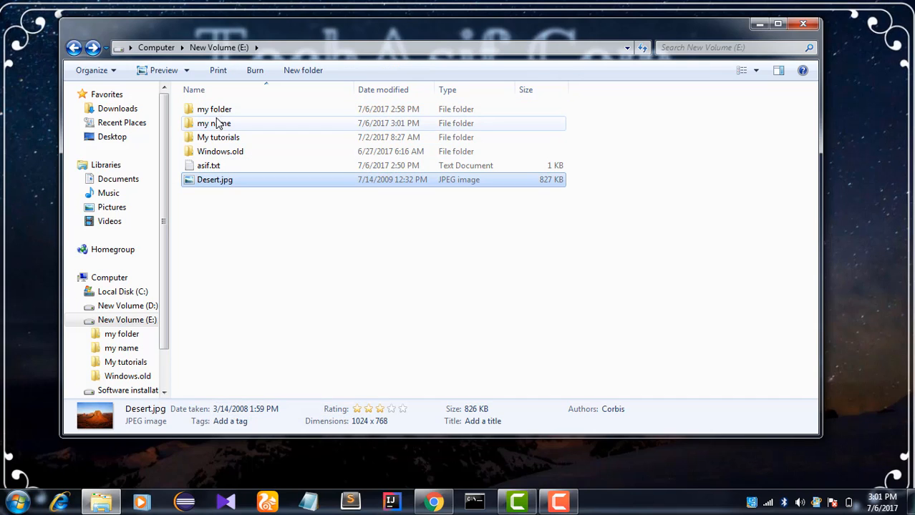
double_click(213, 123)
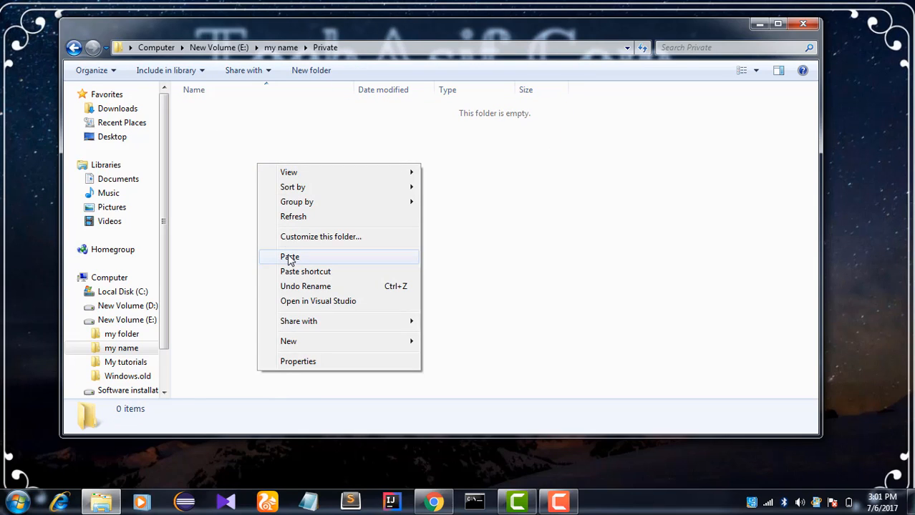
click(290, 257)
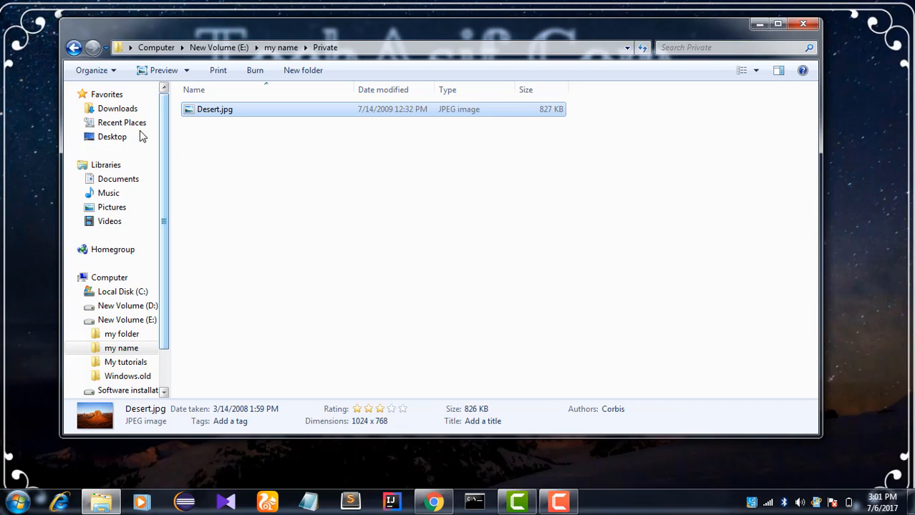
click(74, 48)
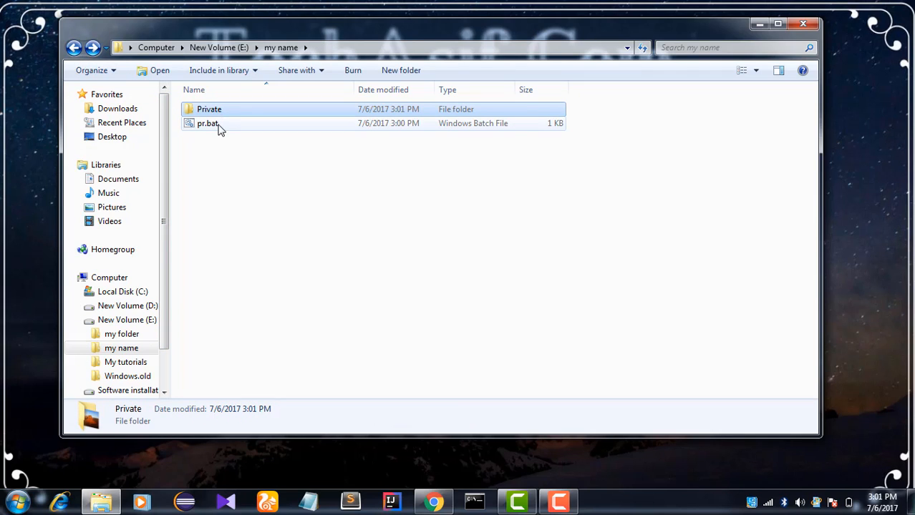
Step: Run pr.bat and answer 'y' to lock and hide the Private folder
click(207, 123)
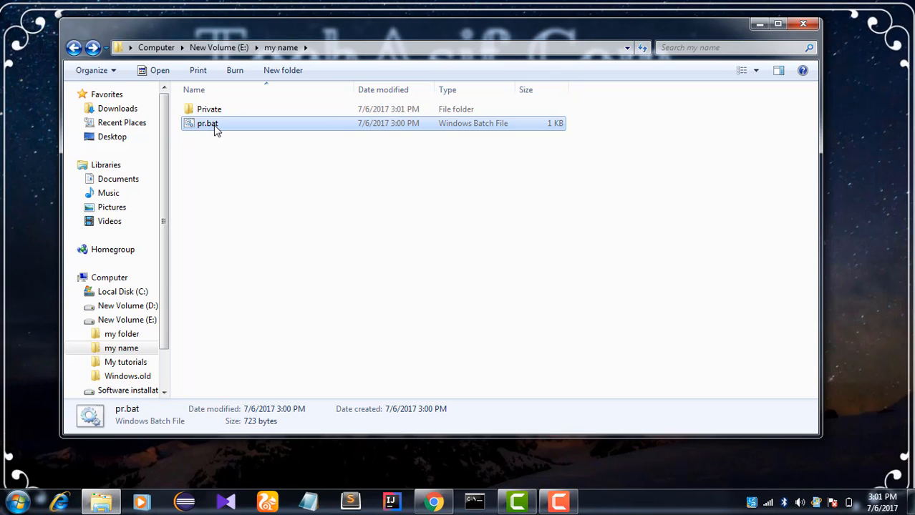
double_click(207, 123)
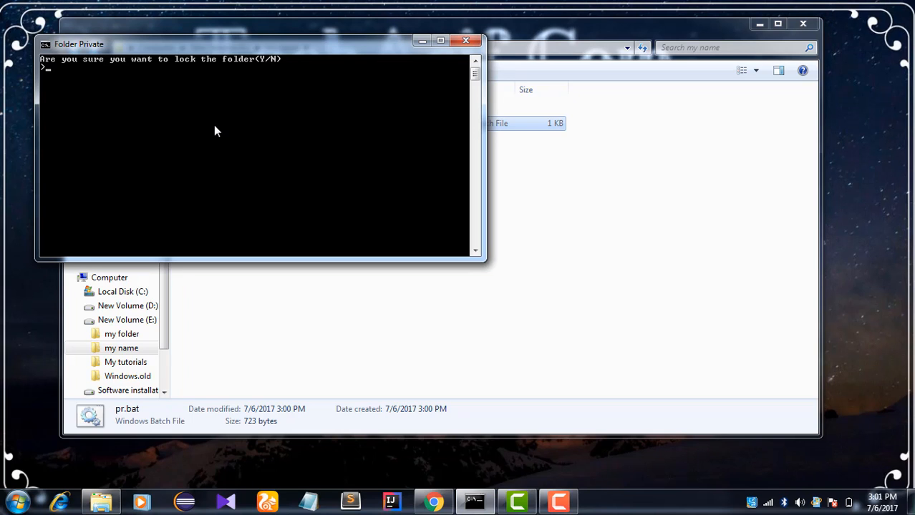
text(y)
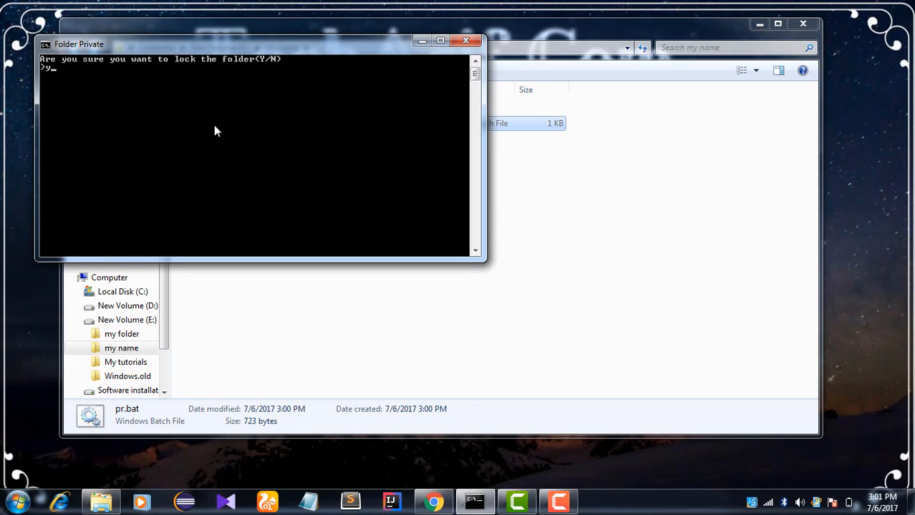
key(enter)
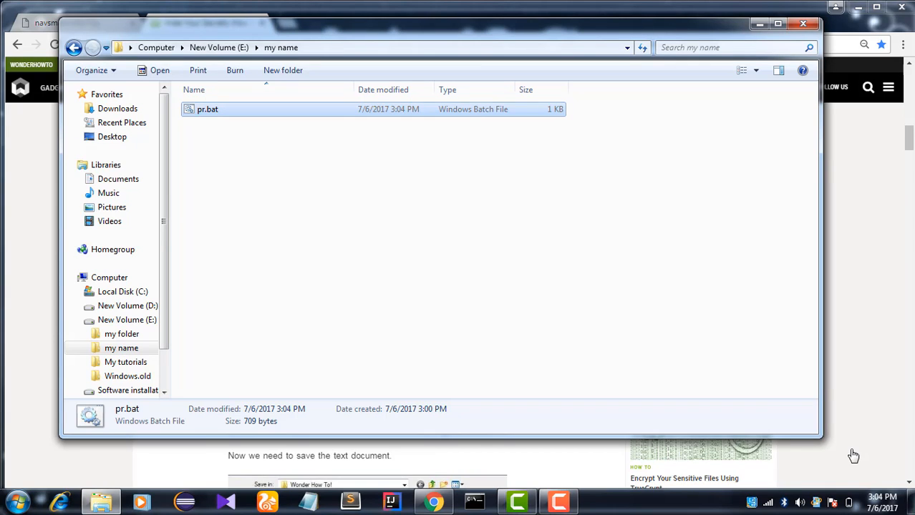
mouse_move(222, 178)
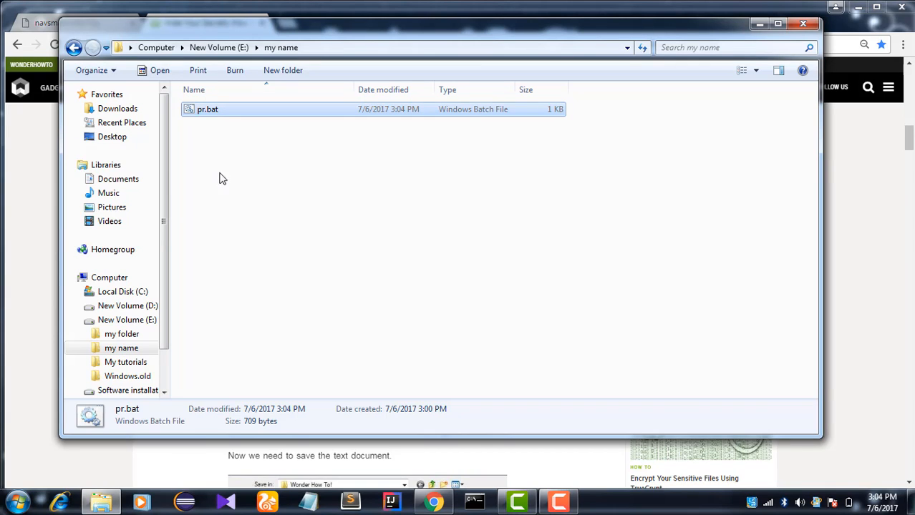
mouse_move(226, 117)
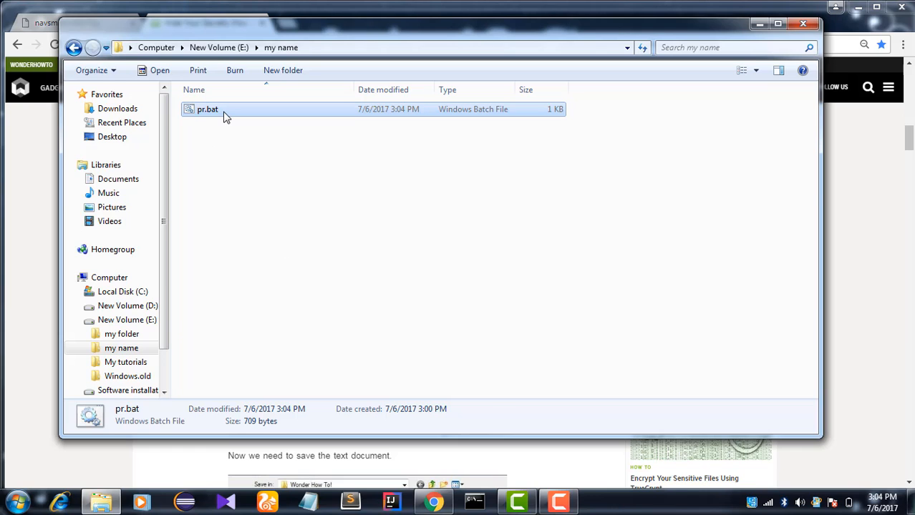
double_click(207, 109)
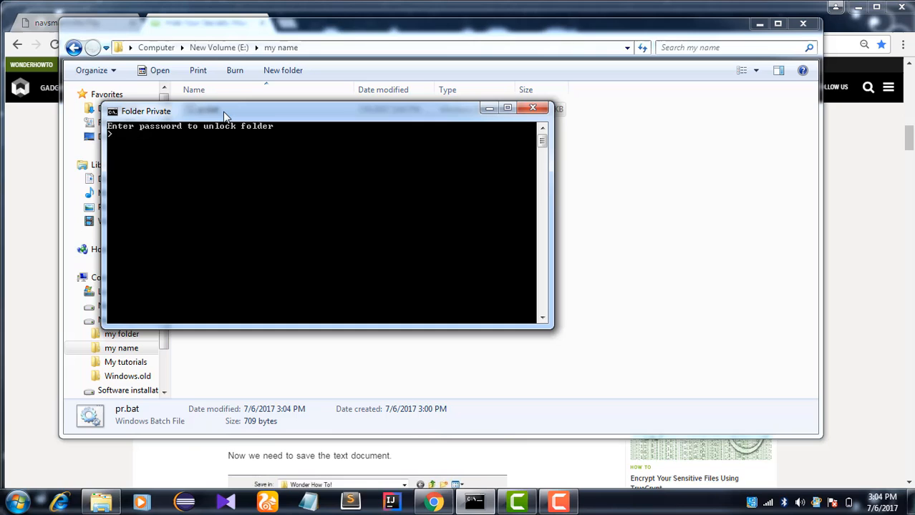
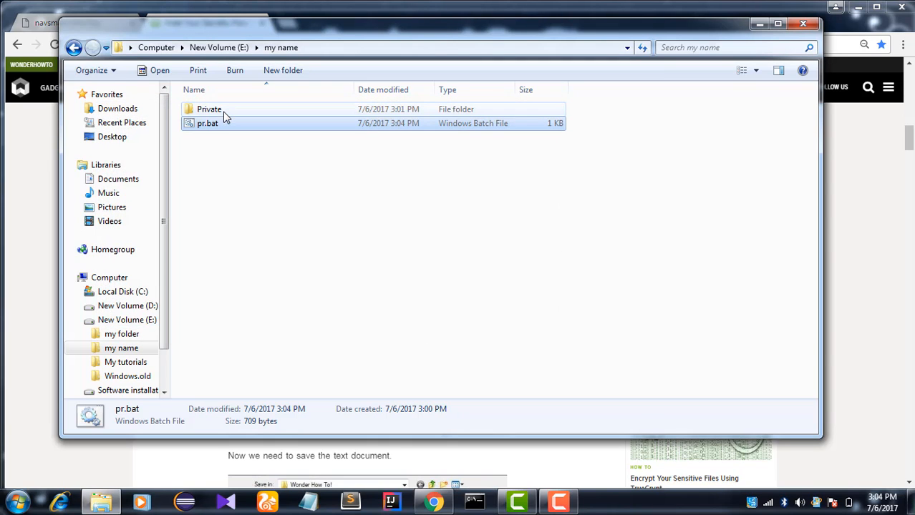
double_click(209, 109)
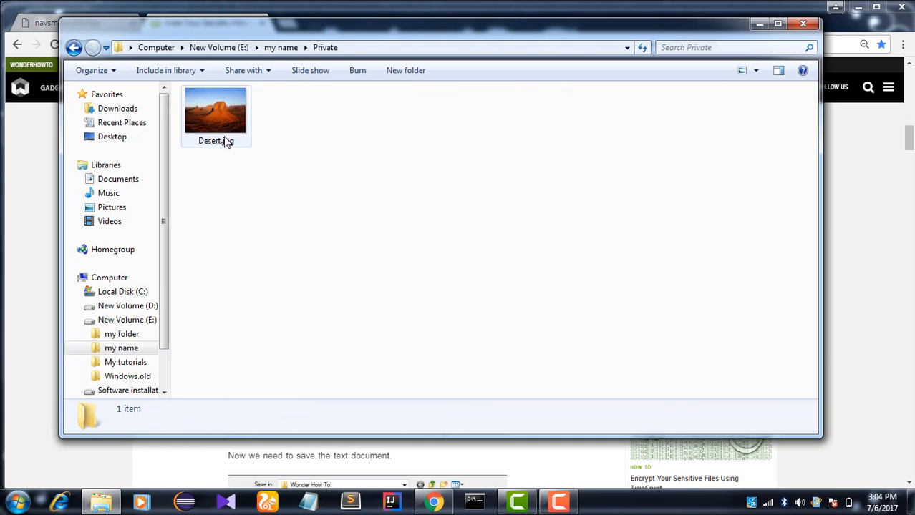
click(75, 47)
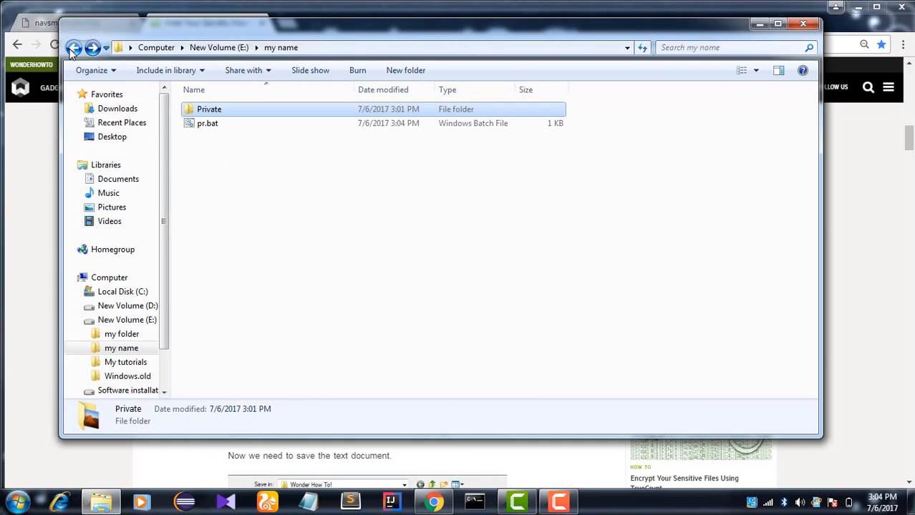
click(75, 47)
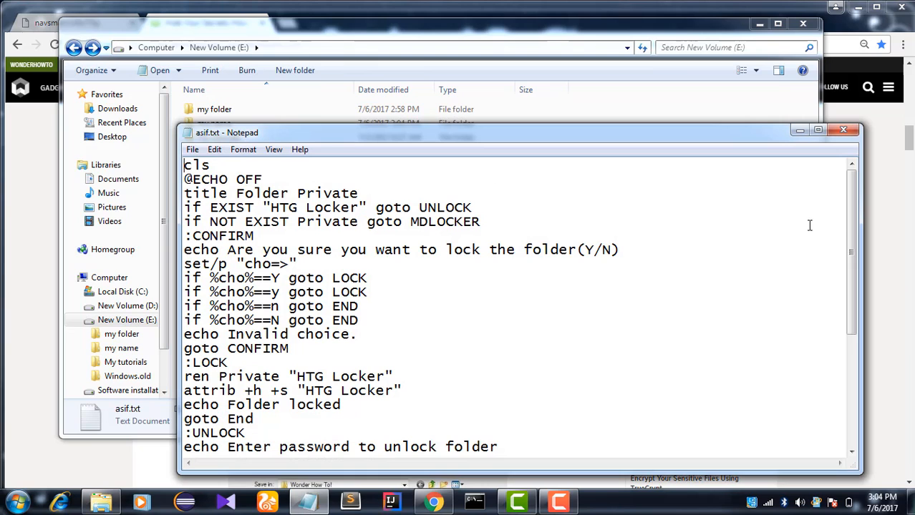
scroll(down, 3)
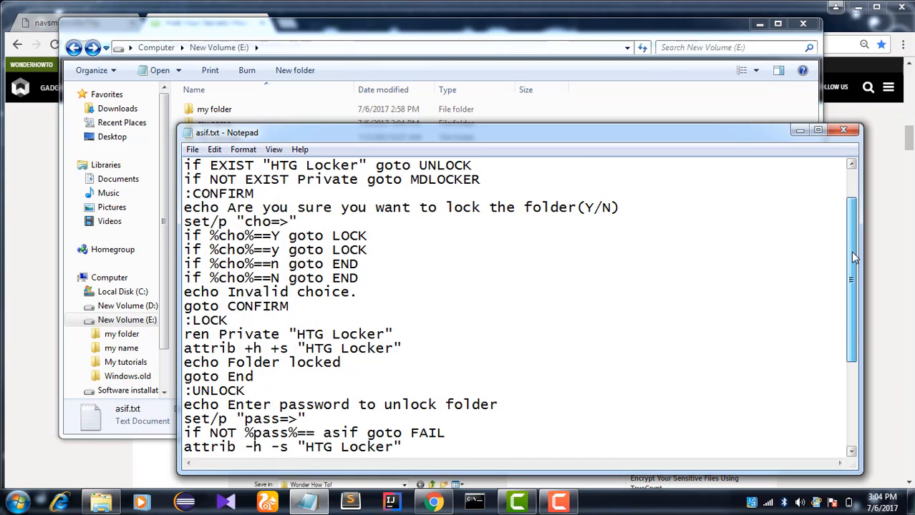
scroll(down, 3)
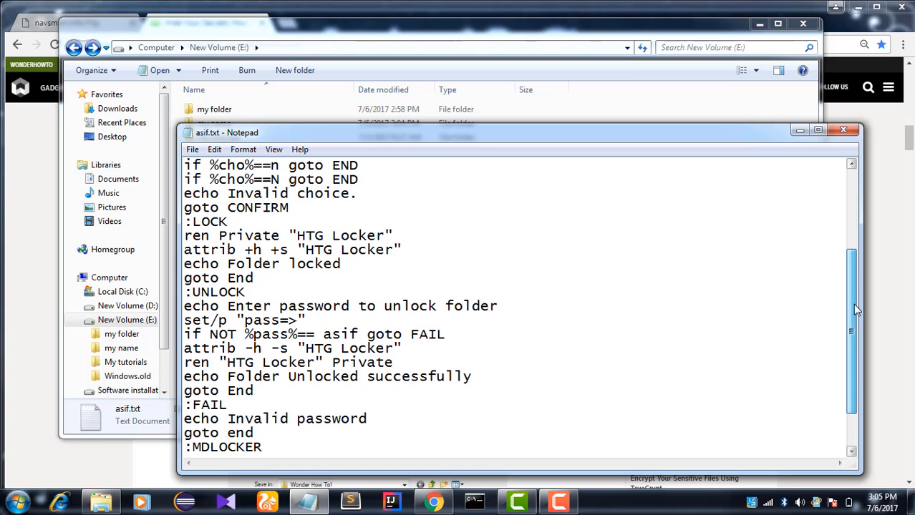
scroll(down, 3)
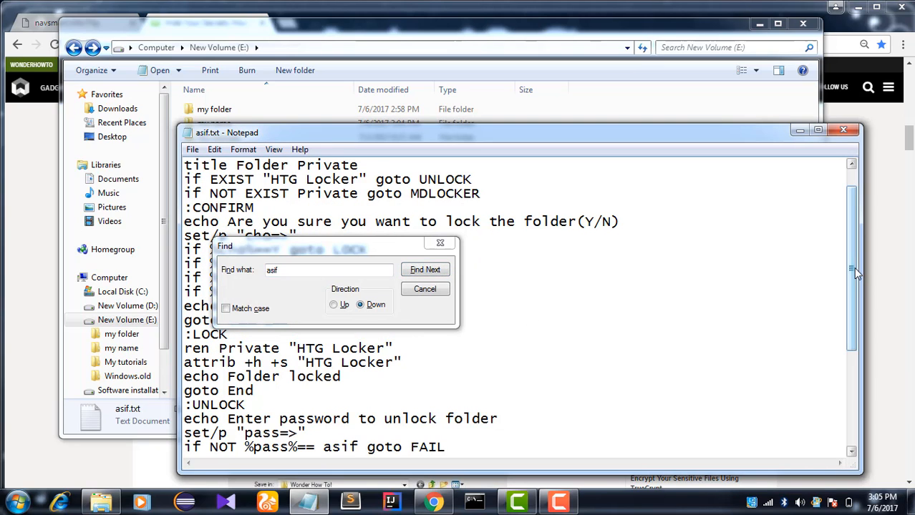
scroll(down, 3)
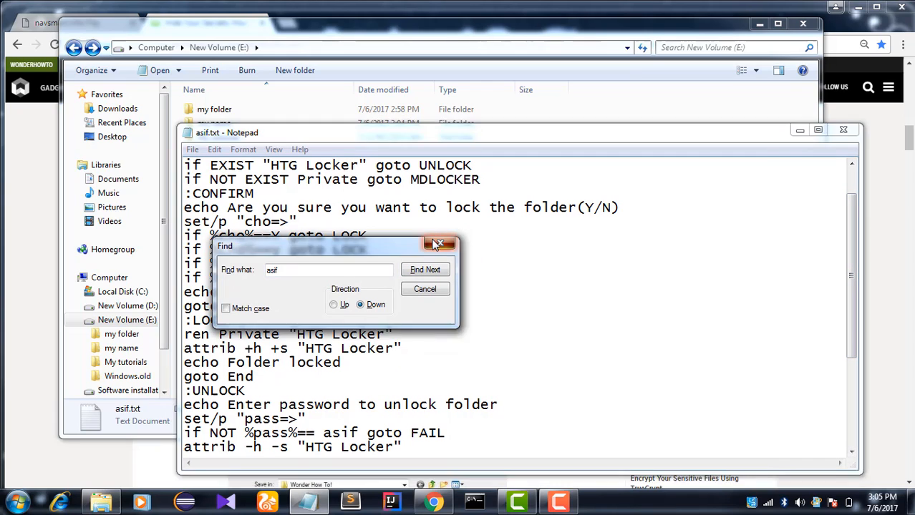
click(439, 245)
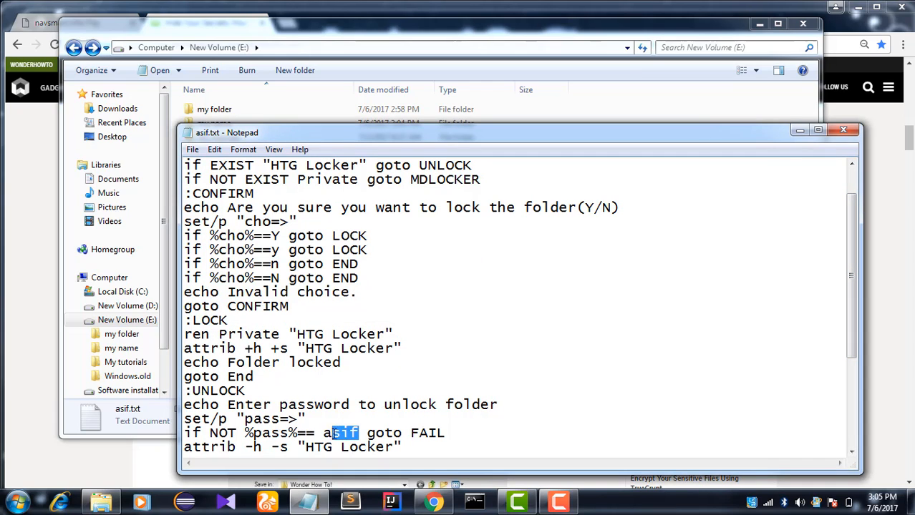